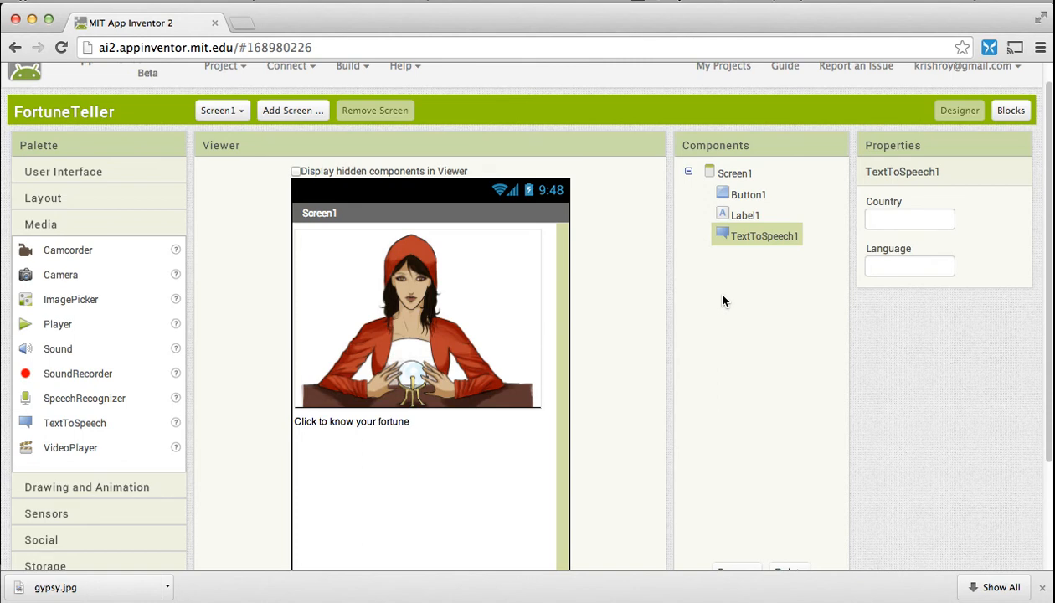
{"action": "mouse_move", "coordinate": [713, 312]}
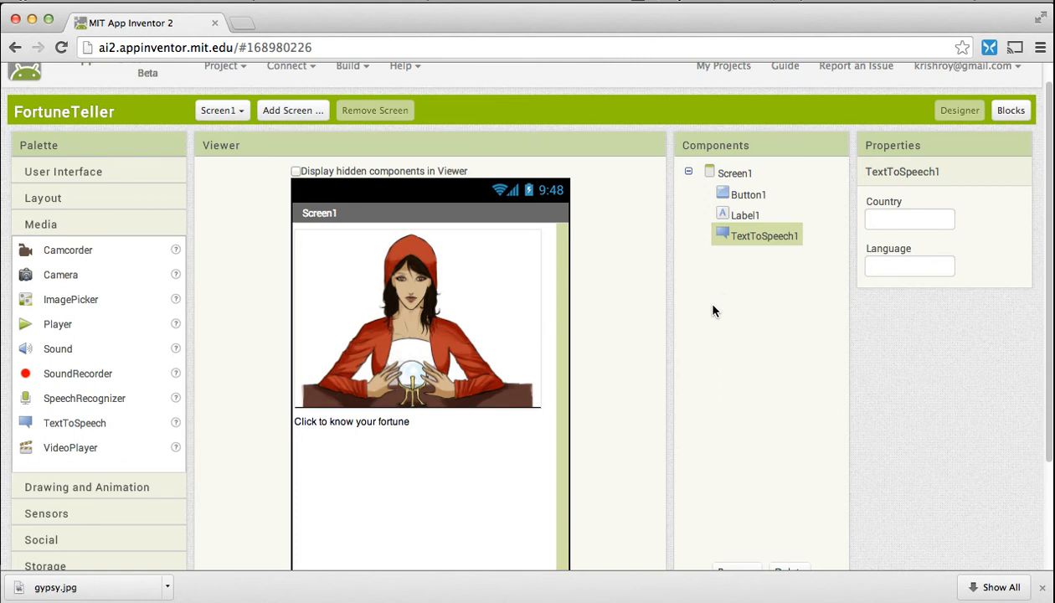
Switch the FortuneTeller project from Designer to the Blocks editor.
{"action": "left_click", "coordinate": [1011, 111]}
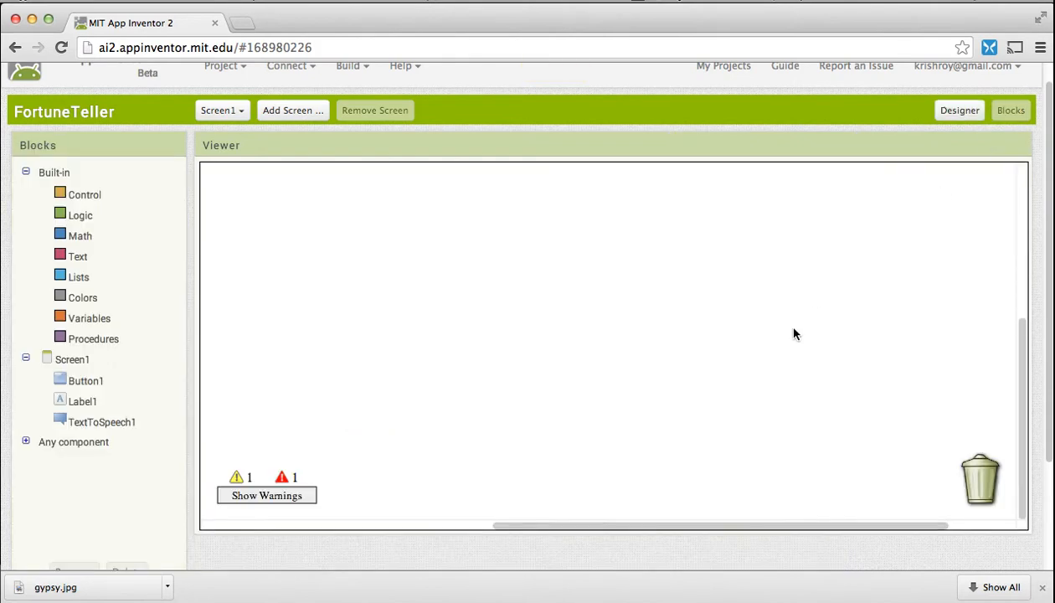
{"action": "mouse_move", "coordinate": [1020, 350]}
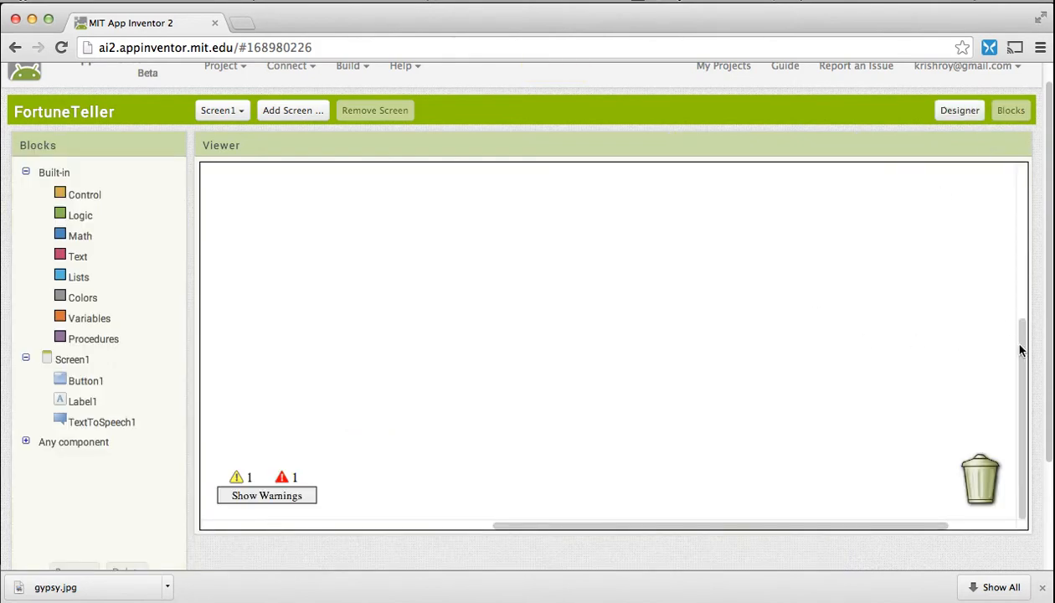
{"action": "mouse_move", "coordinate": [824, 367]}
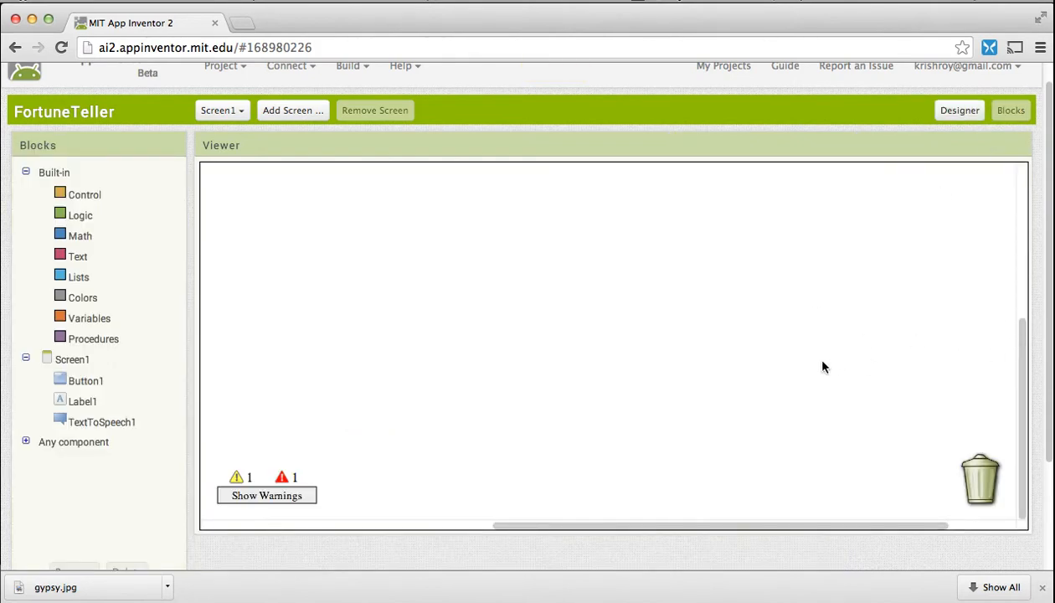
{"action": "mouse_move", "coordinate": [165, 301]}
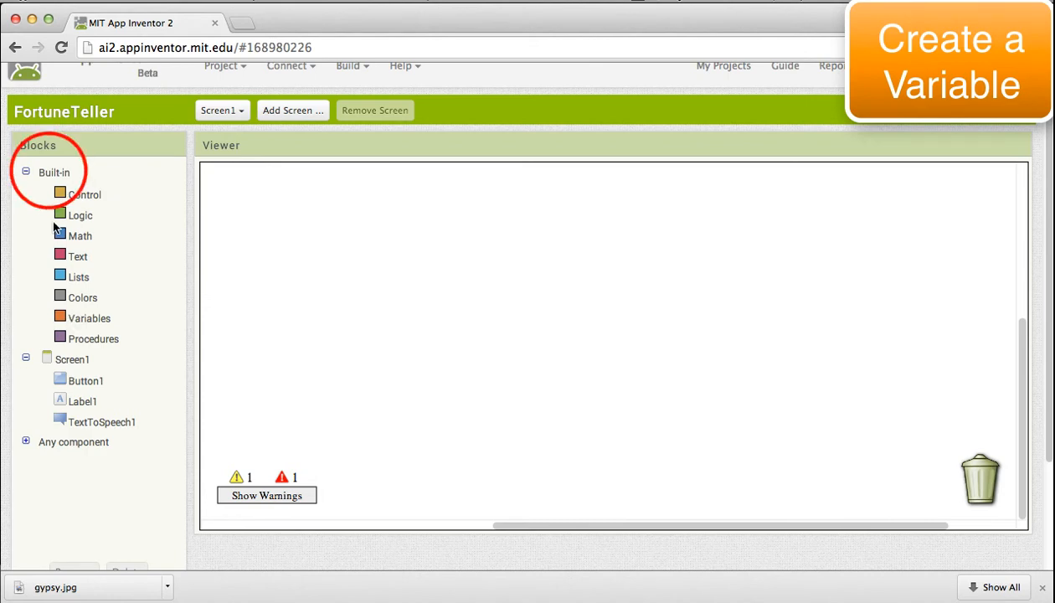
Add a global variable initializer and name it FortuneList.
{"action": "left_click", "coordinate": [91, 318]}
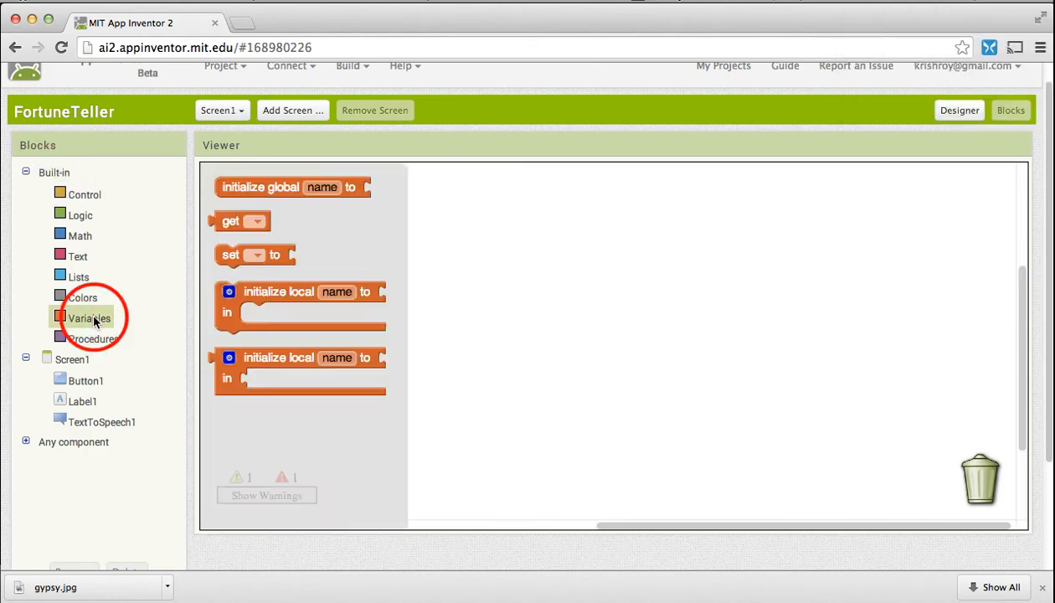
{"action": "left_click_drag", "start_coordinate": [293, 187], "coordinate": [439, 214]}
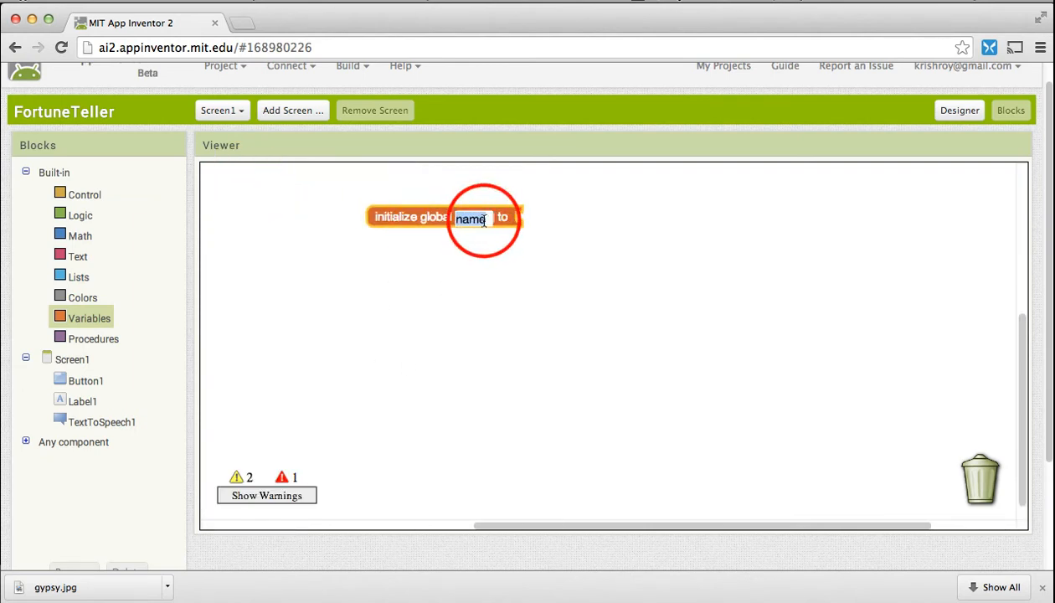
{"action": "type", "text": "For"}
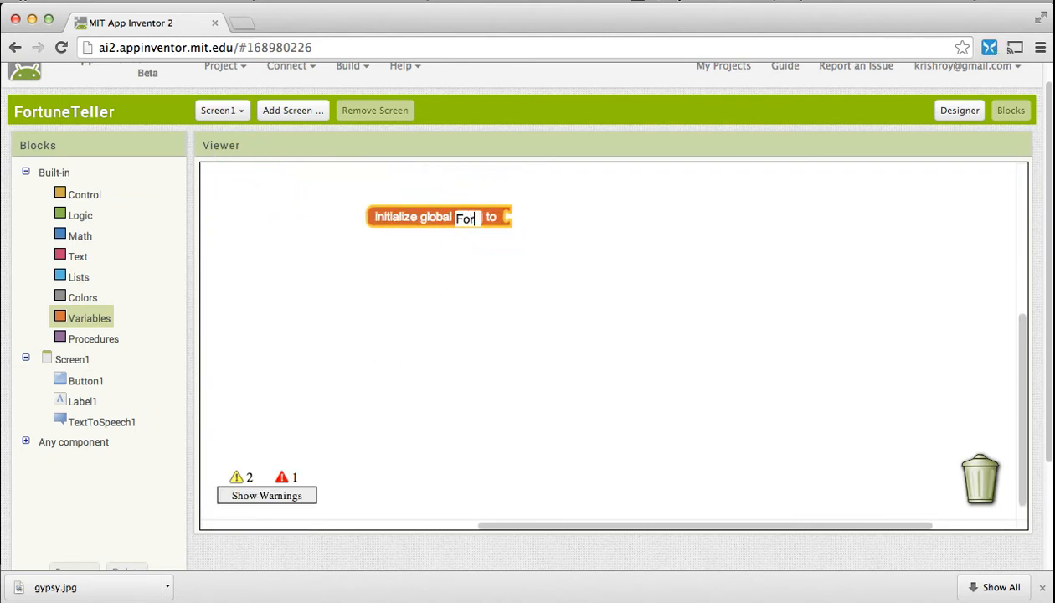
{"action": "type", "text": "FortuneList"}
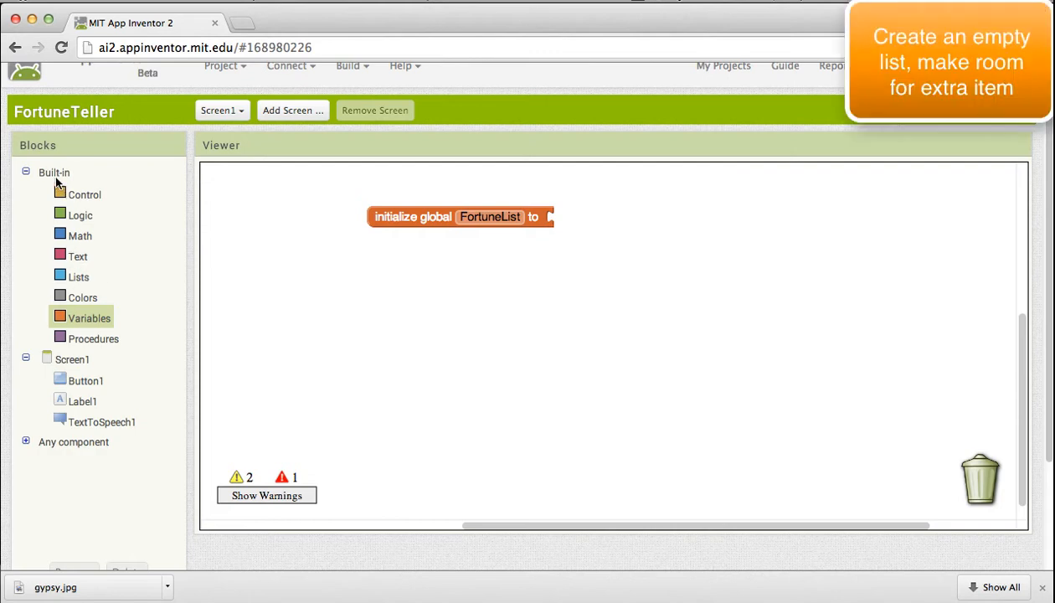
Initialize FortuneList to a 'make a list' block expanded to three item sockets.
{"action": "left_click", "coordinate": [78, 277]}
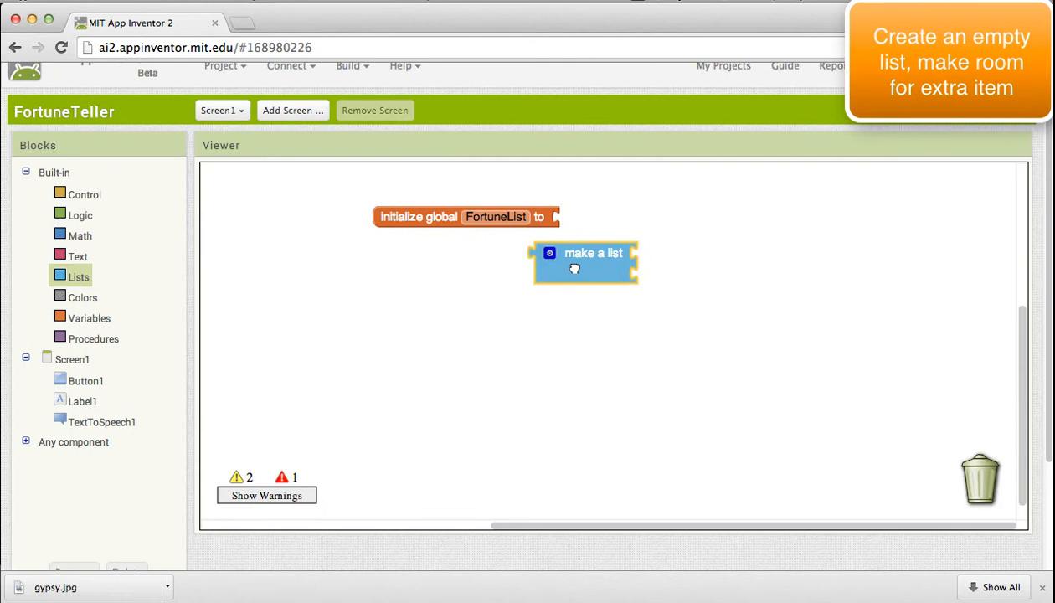
{"action": "left_click_drag", "start_coordinate": [583, 265], "coordinate": [611, 217]}
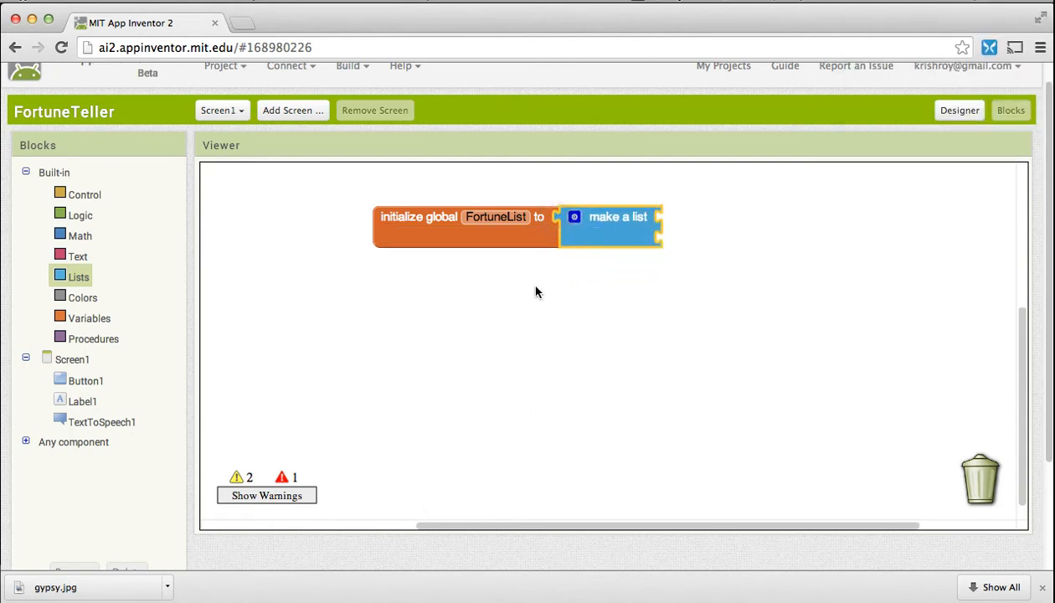
{"action": "mouse_move", "coordinate": [662, 228]}
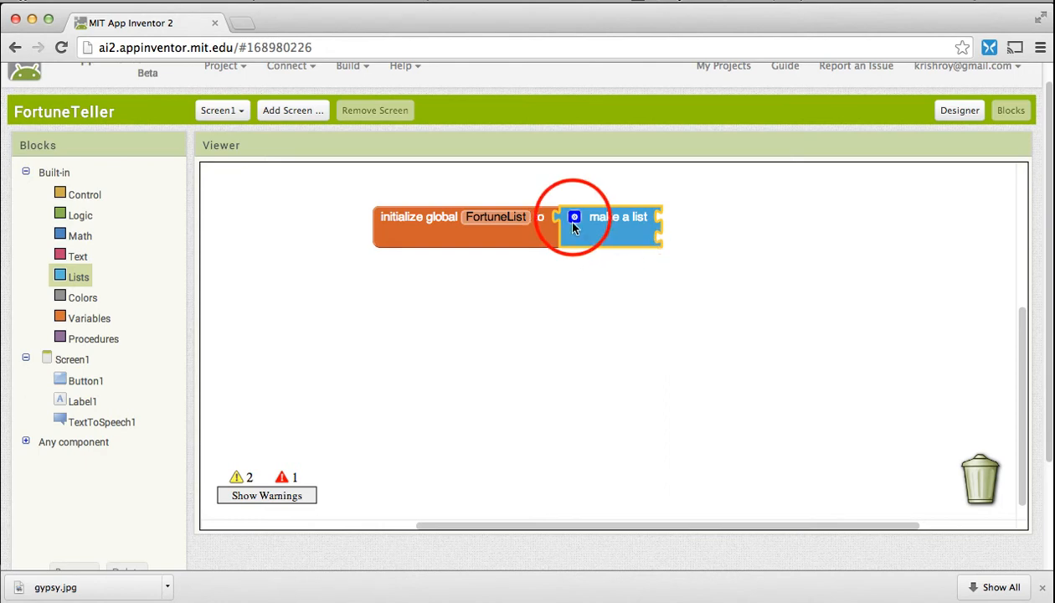
{"action": "left_click", "coordinate": [574, 218]}
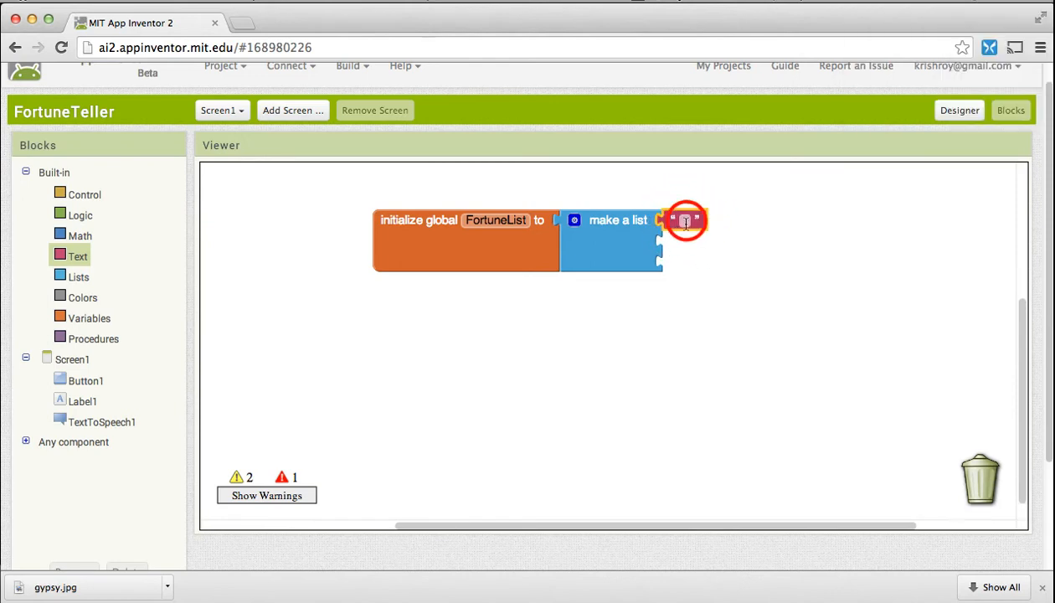
Fill the list with fortunes: 'You will win a prize', ace your test, travel to a beautiful city.
{"action": "left_click", "coordinate": [686, 219]}
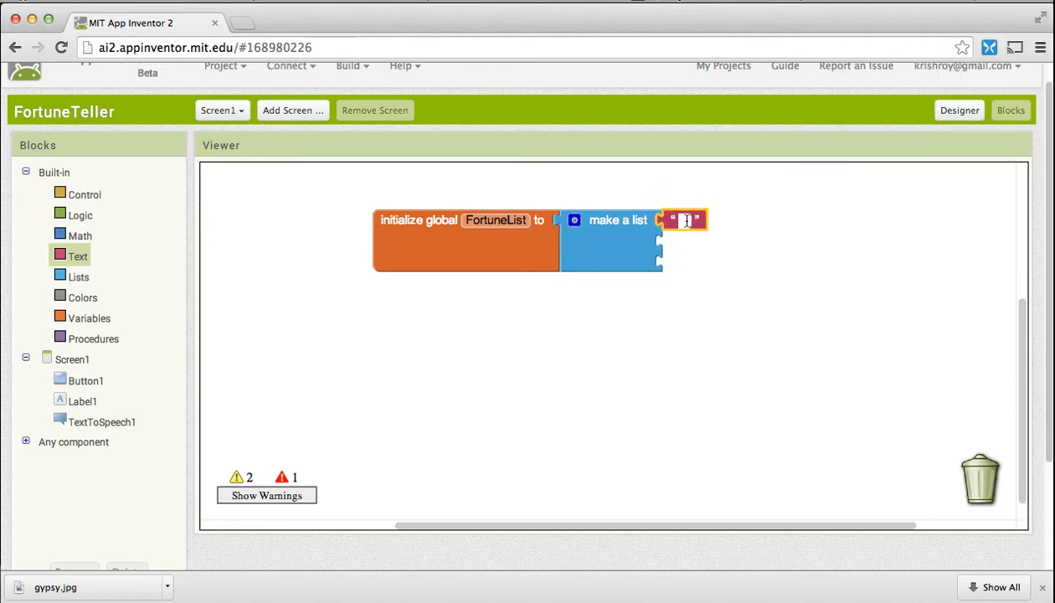
{"action": "type", "text": "You"}
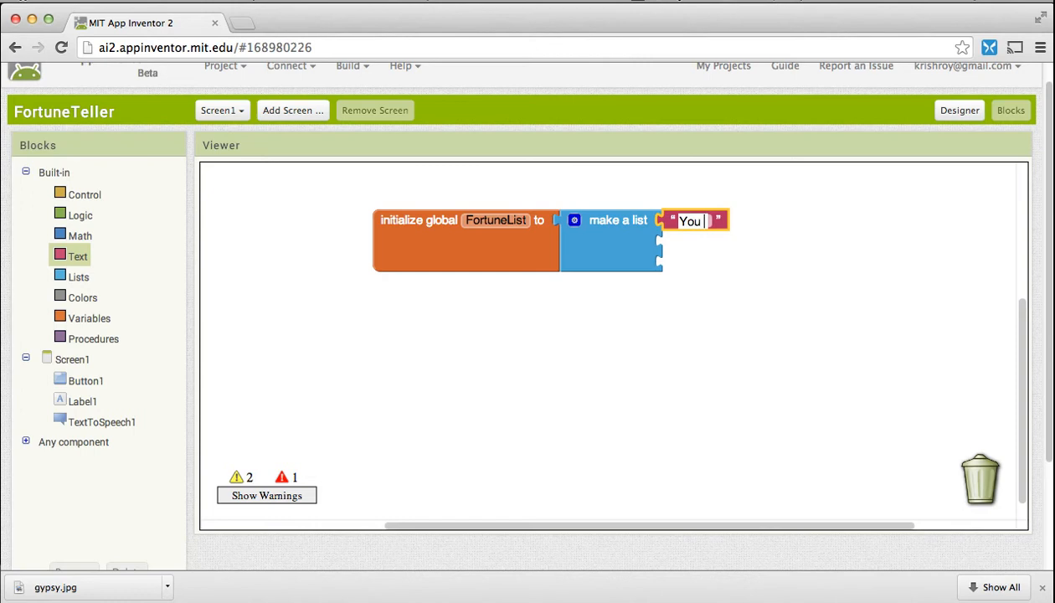
{"action": "type", "text": "will win a"}
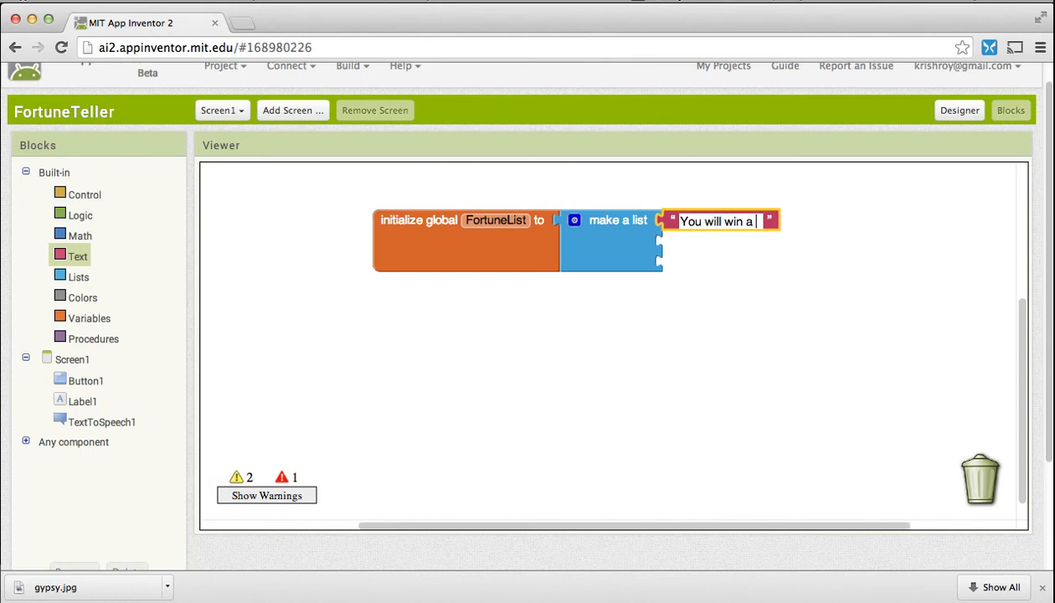
{"action": "type", "text": "prize"}
{"action": "type", "text": "You wil"}
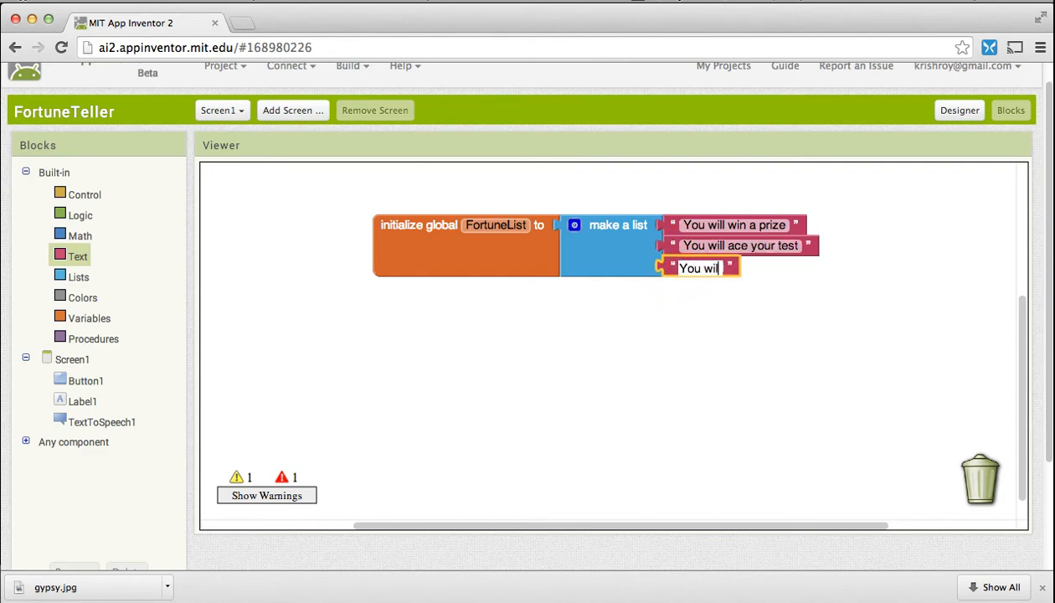
{"action": "type", "text": "travel to a beautiful city"}
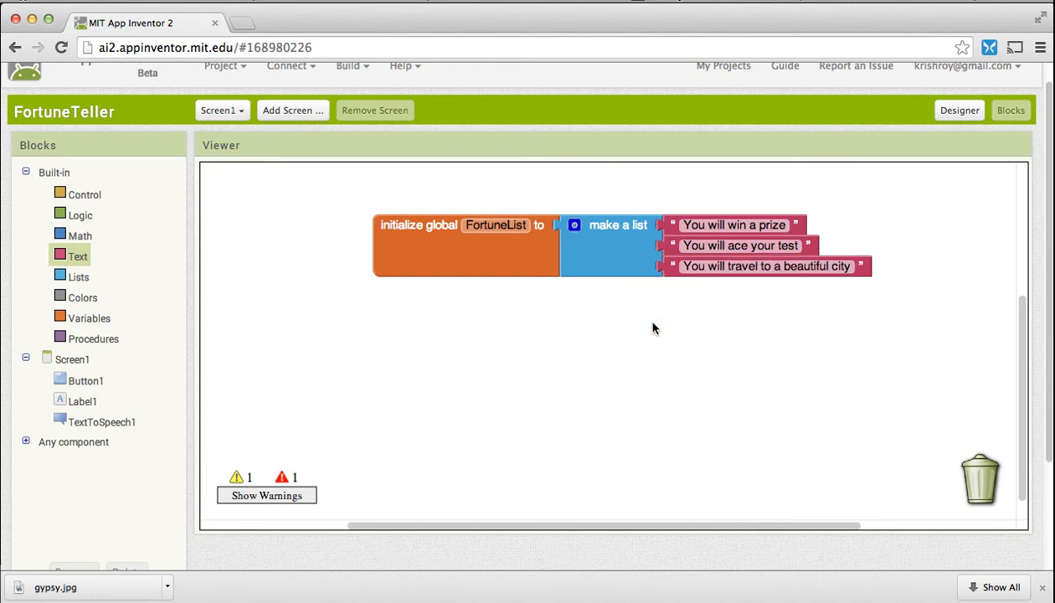
{"action": "mouse_move", "coordinate": [1006, 325]}
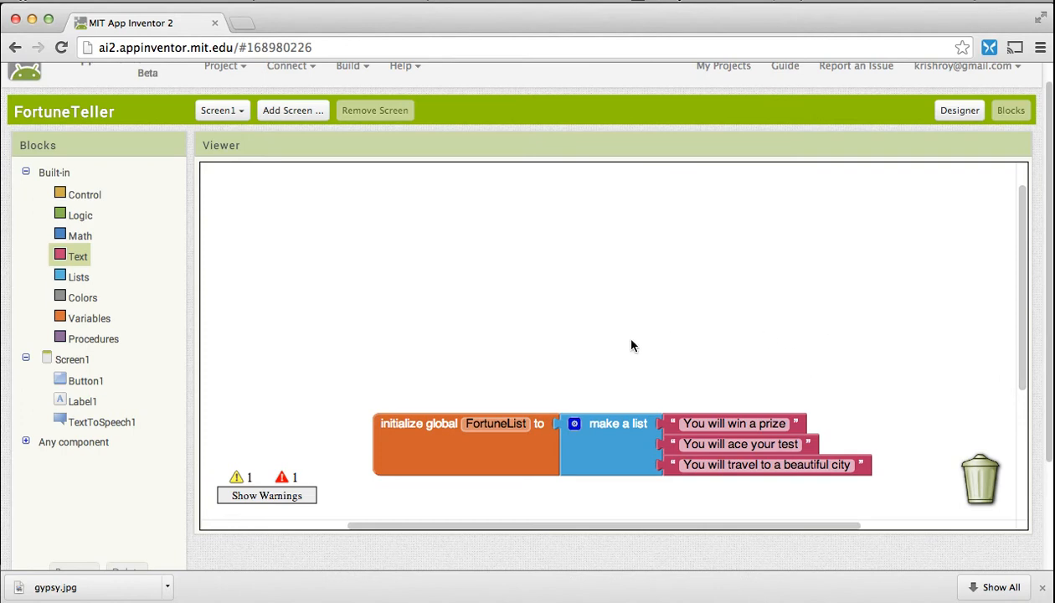
{"action": "mouse_move", "coordinate": [704, 329]}
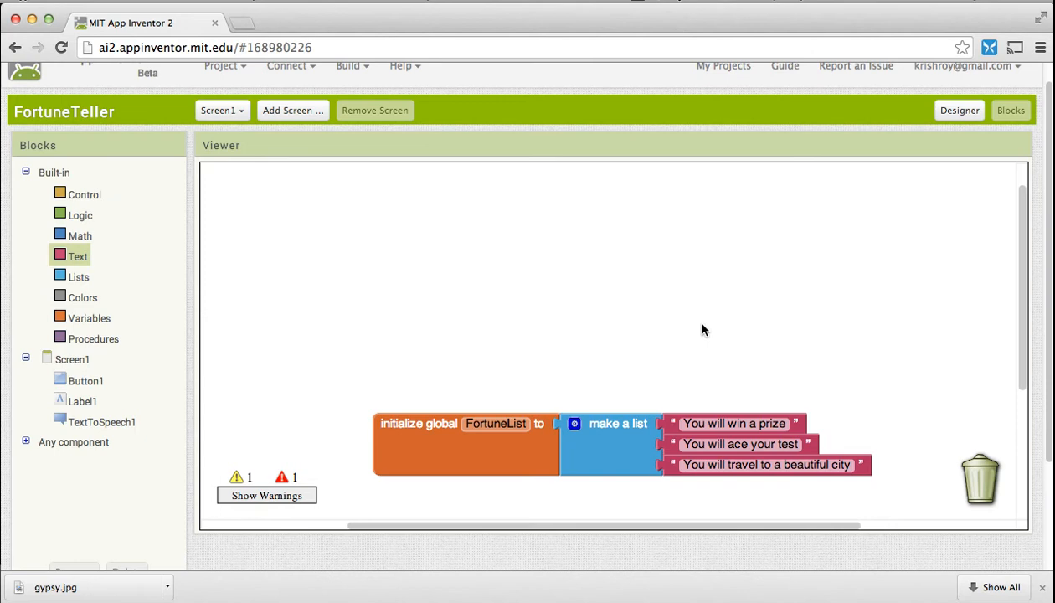
{"action": "mouse_move", "coordinate": [561, 305]}
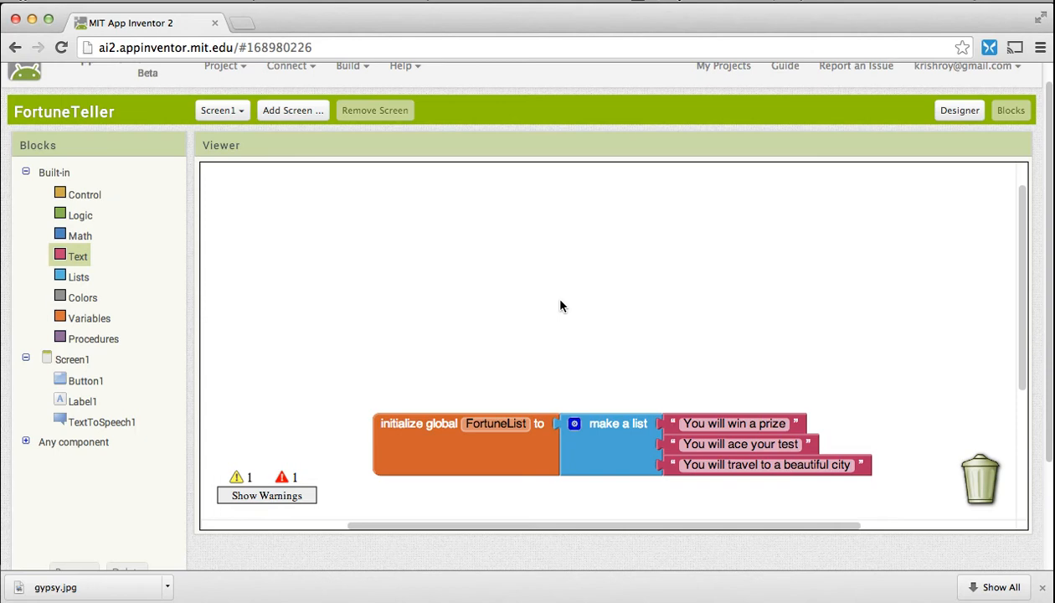
{"action": "mouse_move", "coordinate": [235, 243]}
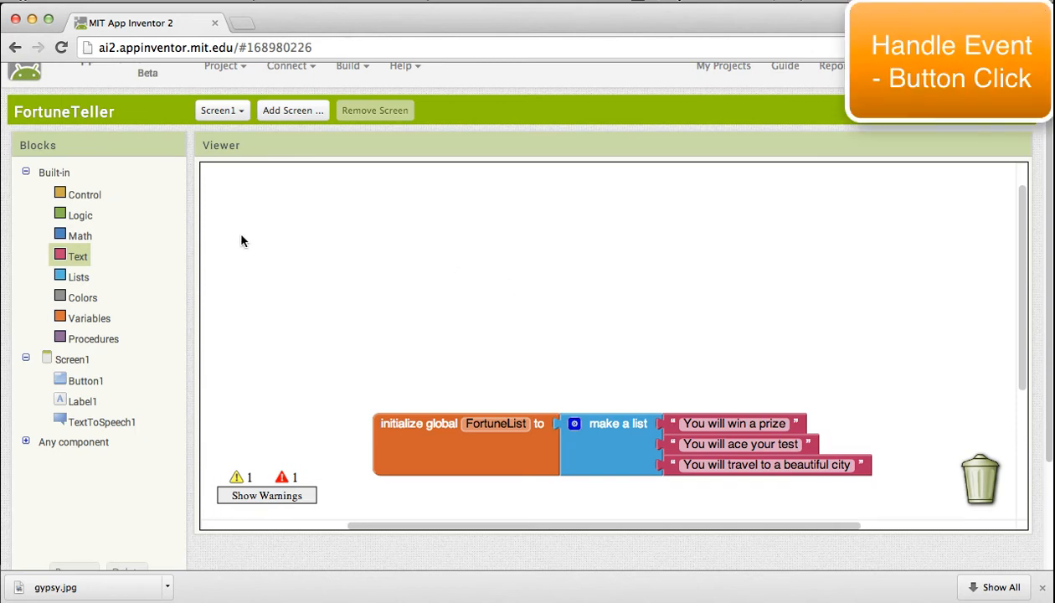
{"action": "mouse_move", "coordinate": [58, 181]}
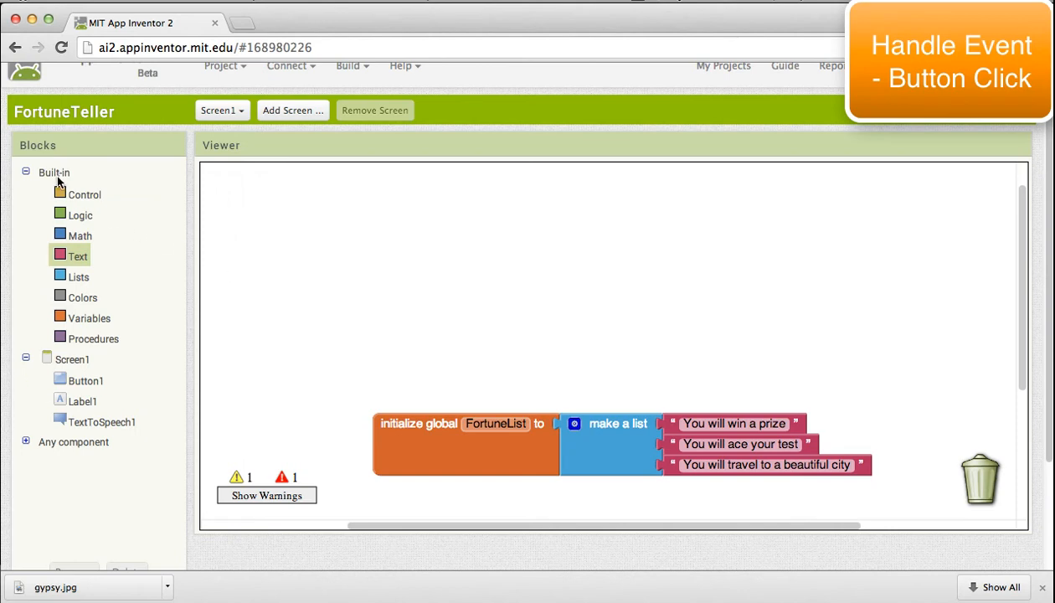
Place a when Button1.Click event block in the workspace.
{"action": "left_click", "coordinate": [85, 379]}
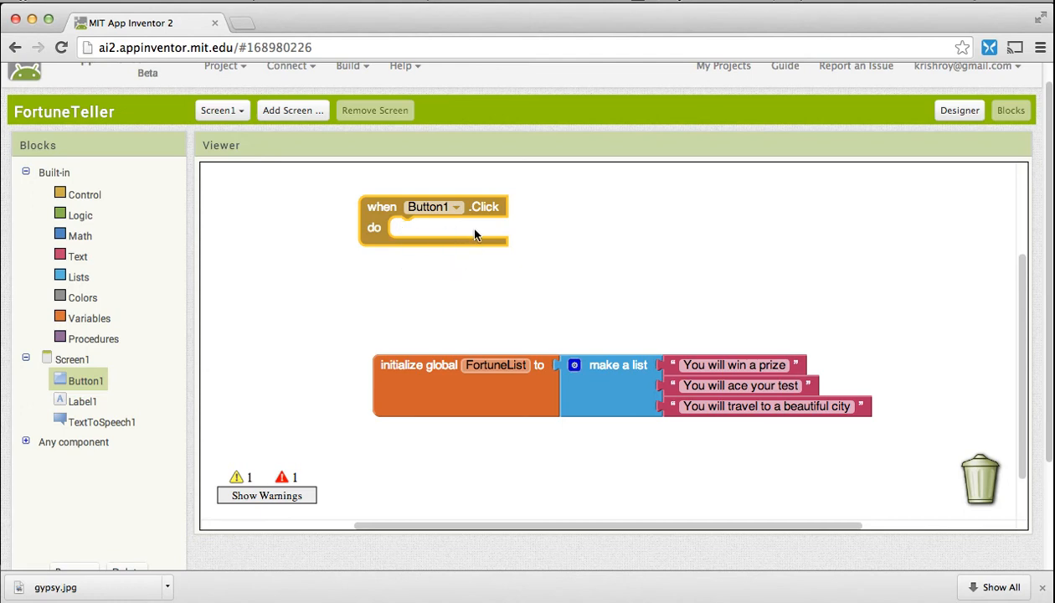
{"action": "mouse_move", "coordinate": [425, 227]}
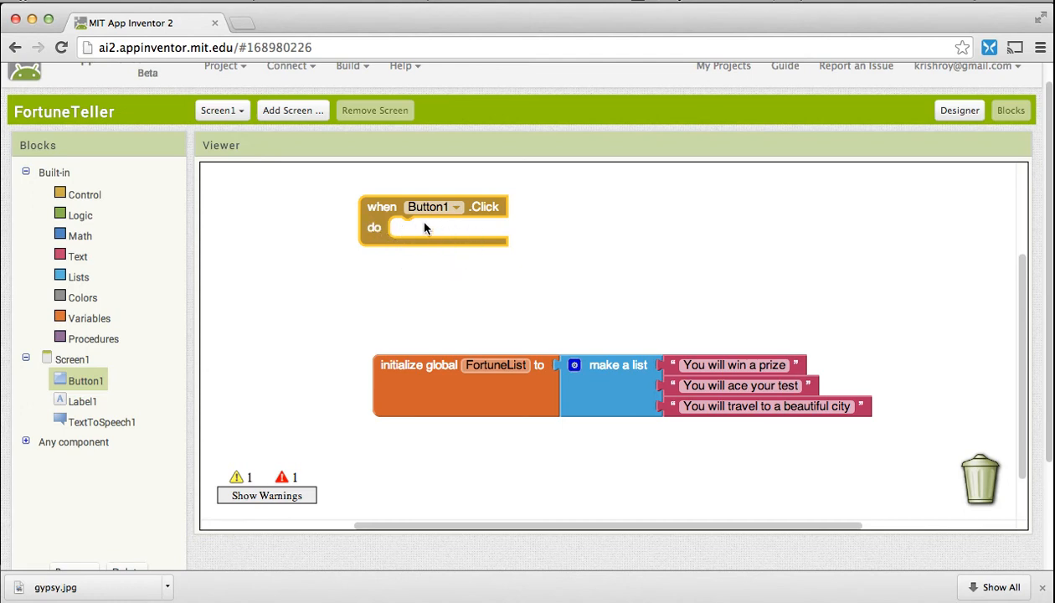
{"action": "mouse_move", "coordinate": [451, 231]}
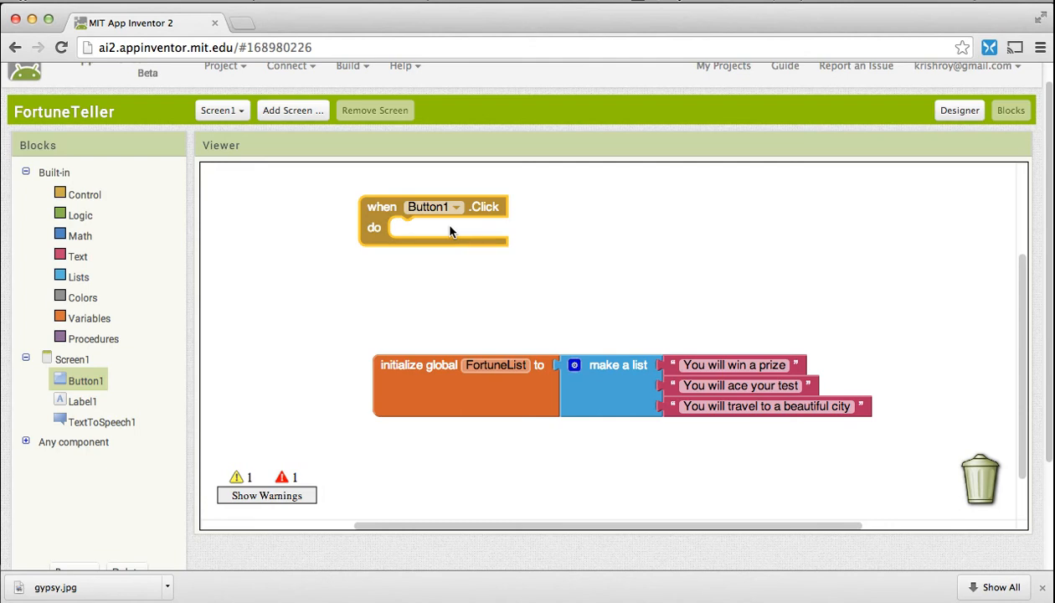
{"action": "mouse_move", "coordinate": [402, 278]}
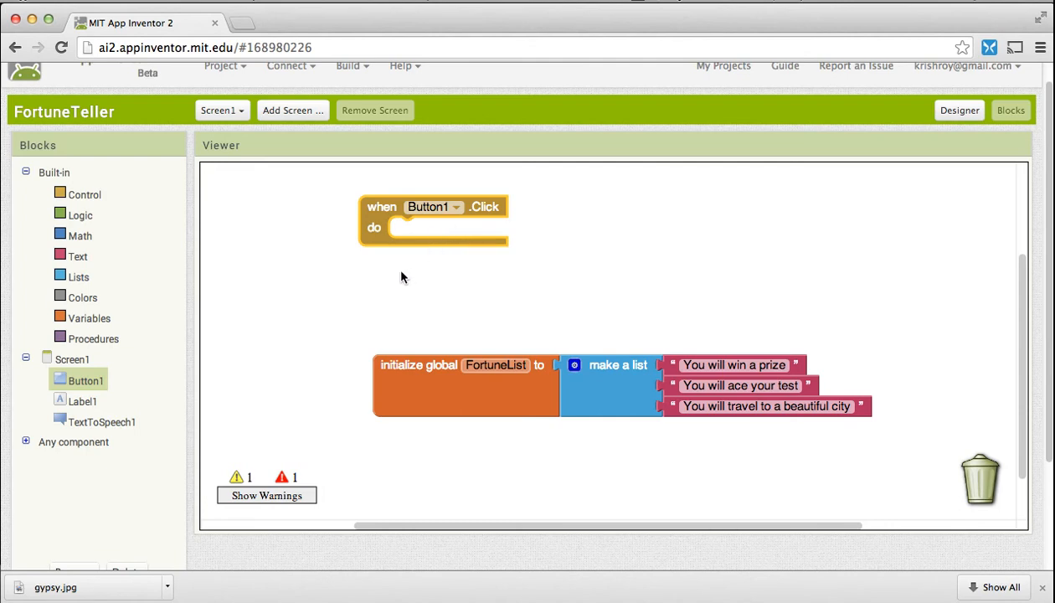
{"action": "mouse_move", "coordinate": [623, 337]}
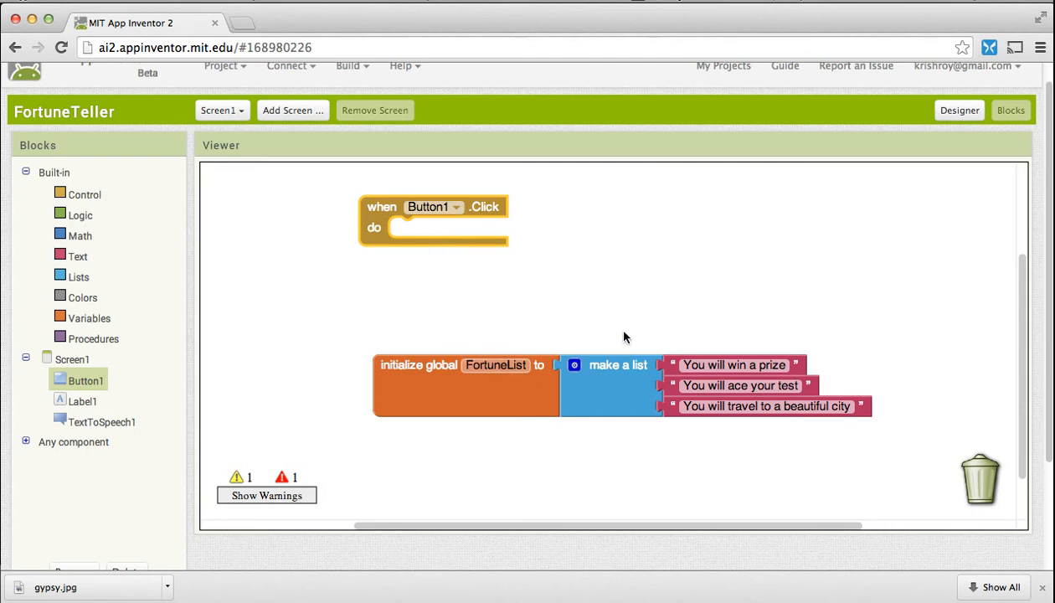
{"action": "mouse_move", "coordinate": [214, 326]}
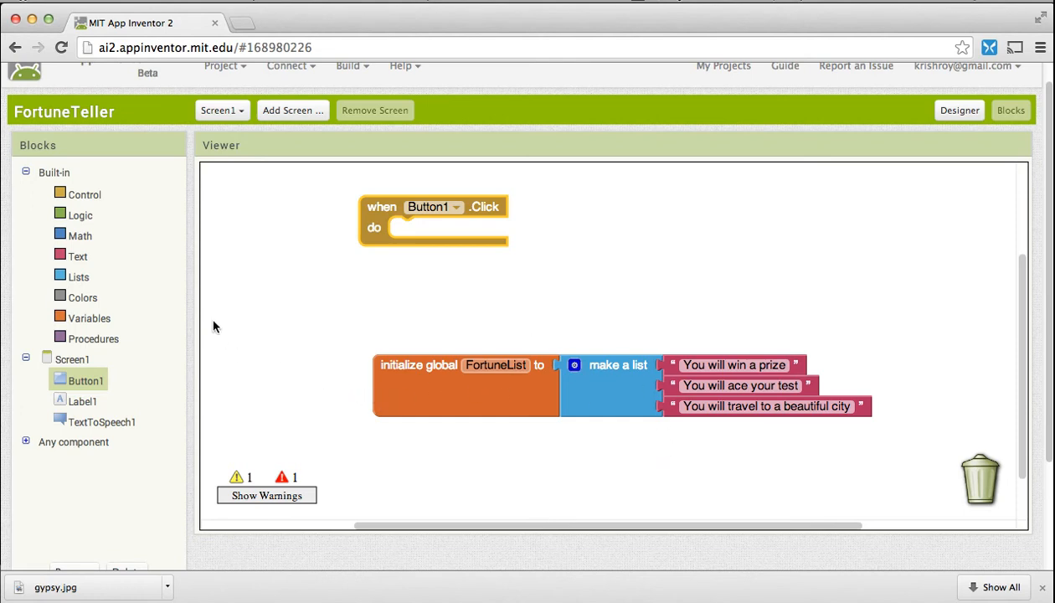
Build a 'pick a random item' block reading from get global FortuneList.
{"action": "left_click", "coordinate": [90, 318]}
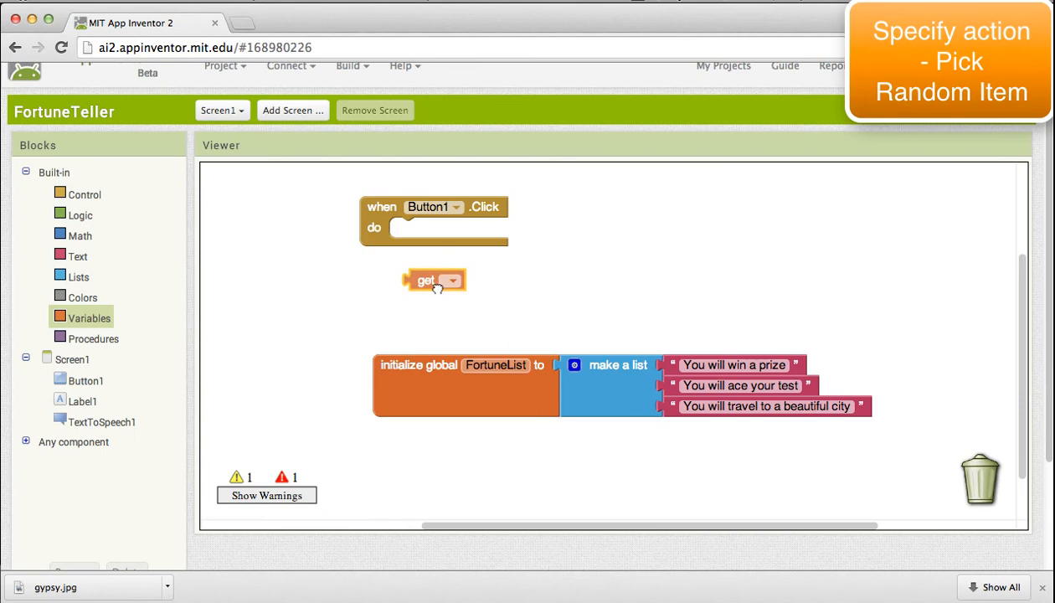
{"action": "left_click", "coordinate": [452, 280]}
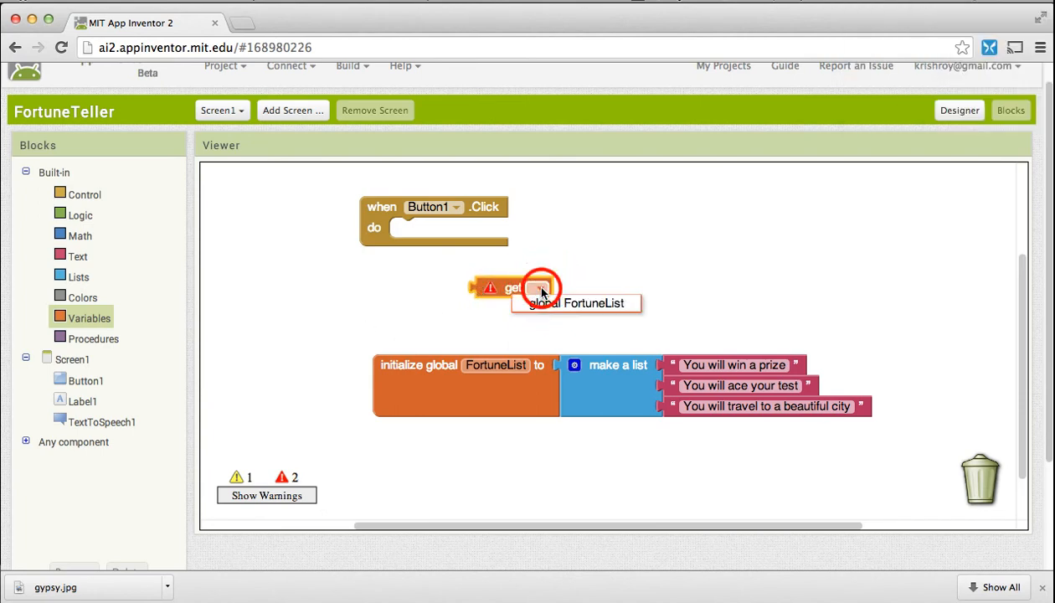
{"action": "left_click", "coordinate": [576, 303]}
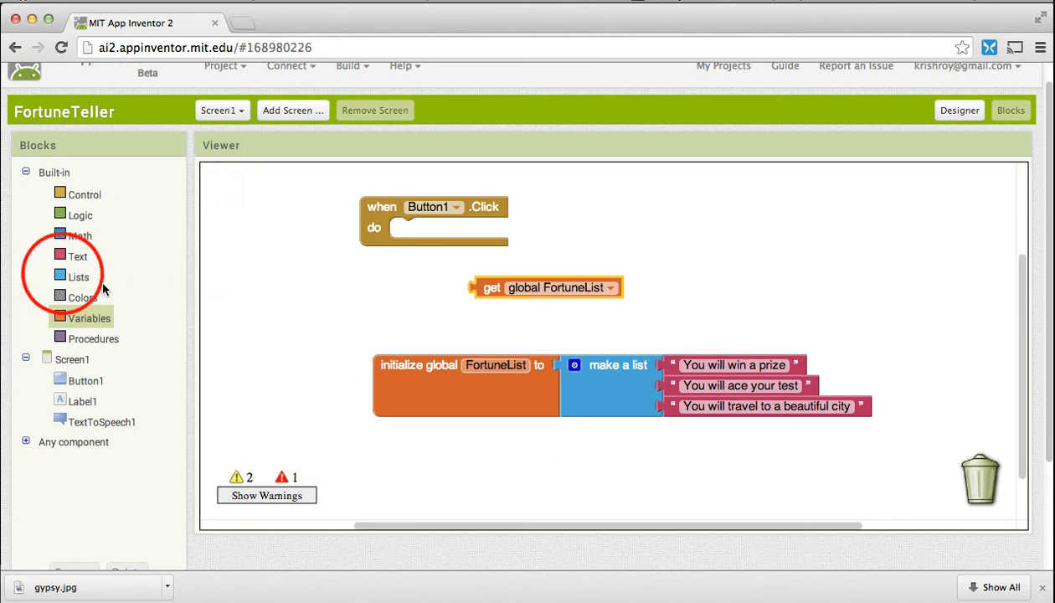
{"action": "left_click", "coordinate": [79, 276]}
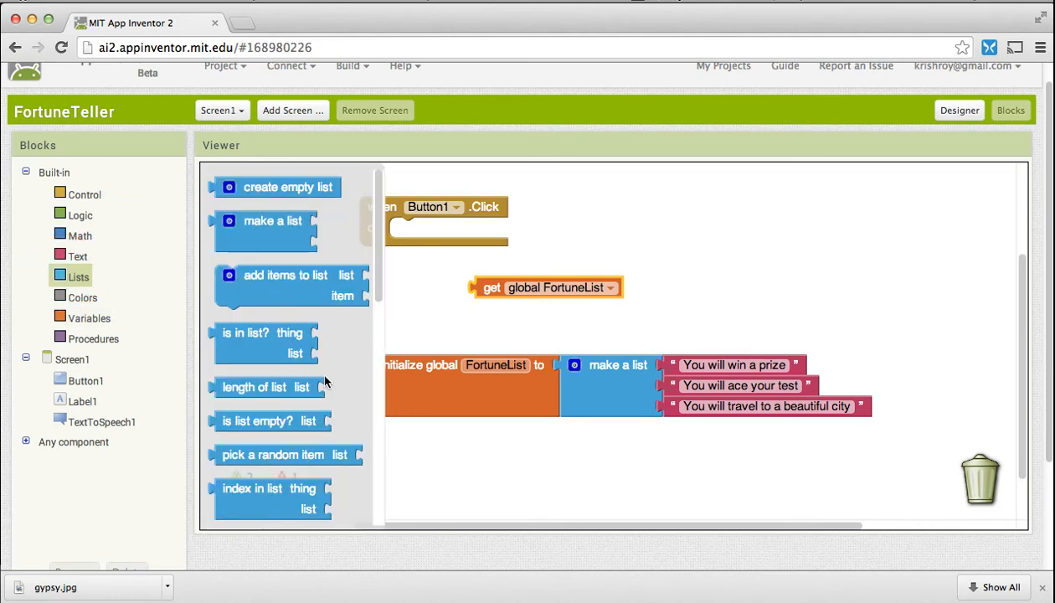
{"action": "left_click_drag", "start_coordinate": [284, 456], "coordinate": [327, 355]}
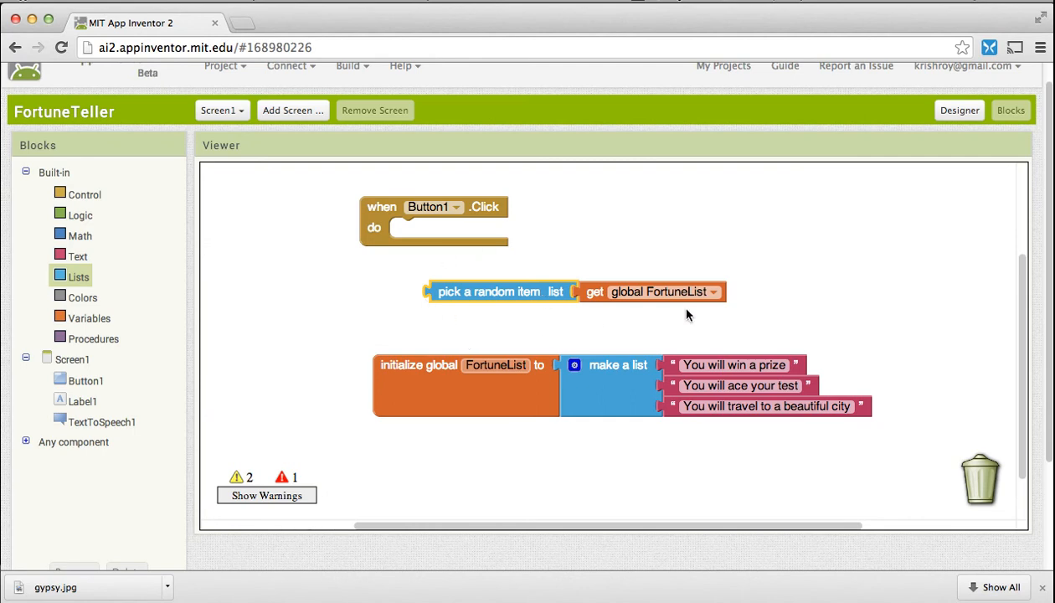
{"action": "mouse_move", "coordinate": [726, 244]}
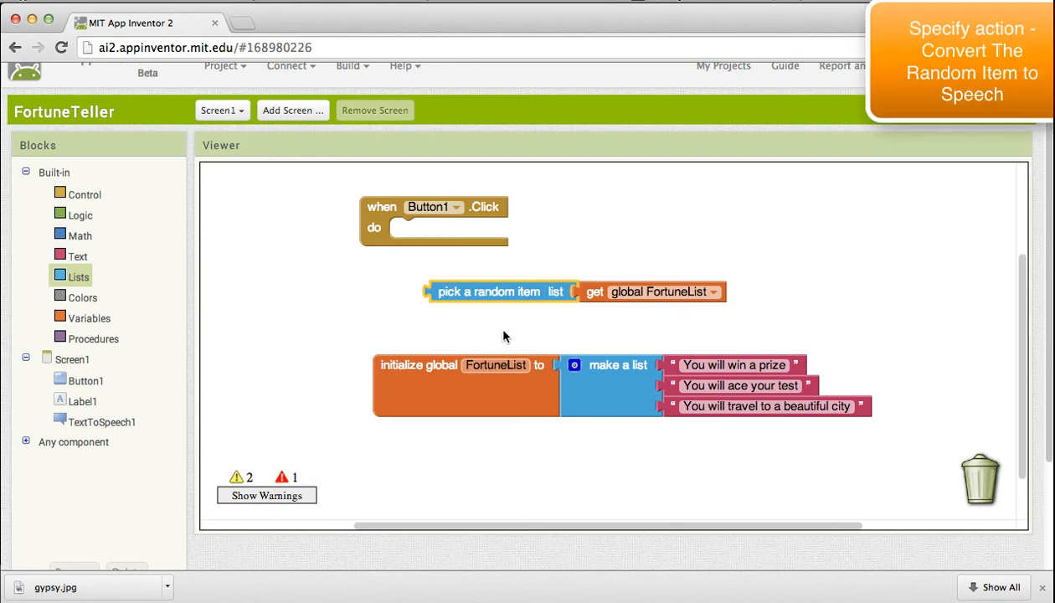
{"action": "mouse_move", "coordinate": [281, 295]}
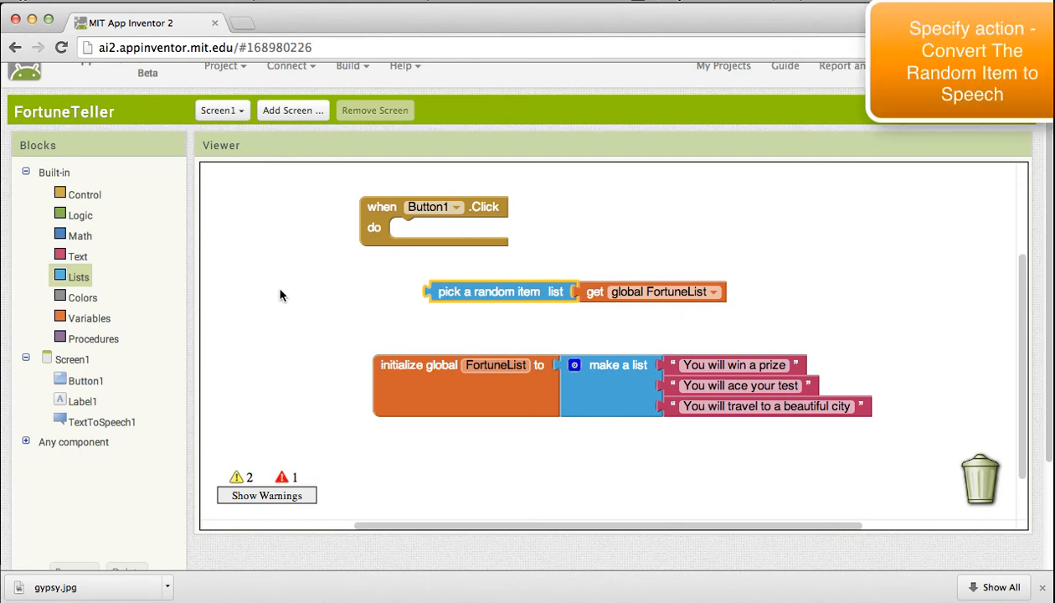
Make Button1.Click call TextToSpeech1.Speak with the random FortuneList item as message.
{"action": "left_click", "coordinate": [104, 422]}
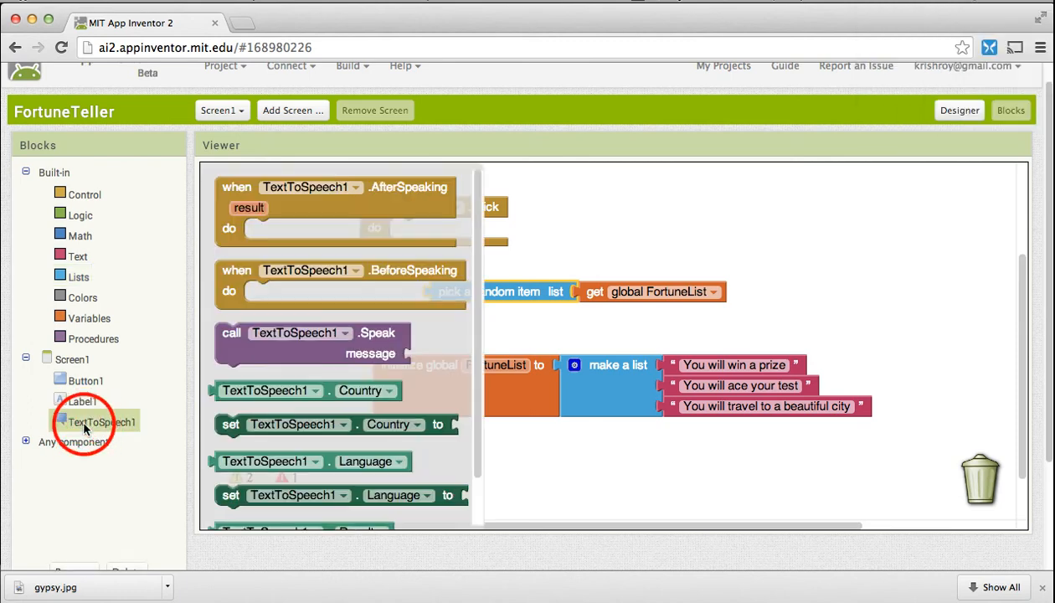
{"action": "mouse_move", "coordinate": [231, 345]}
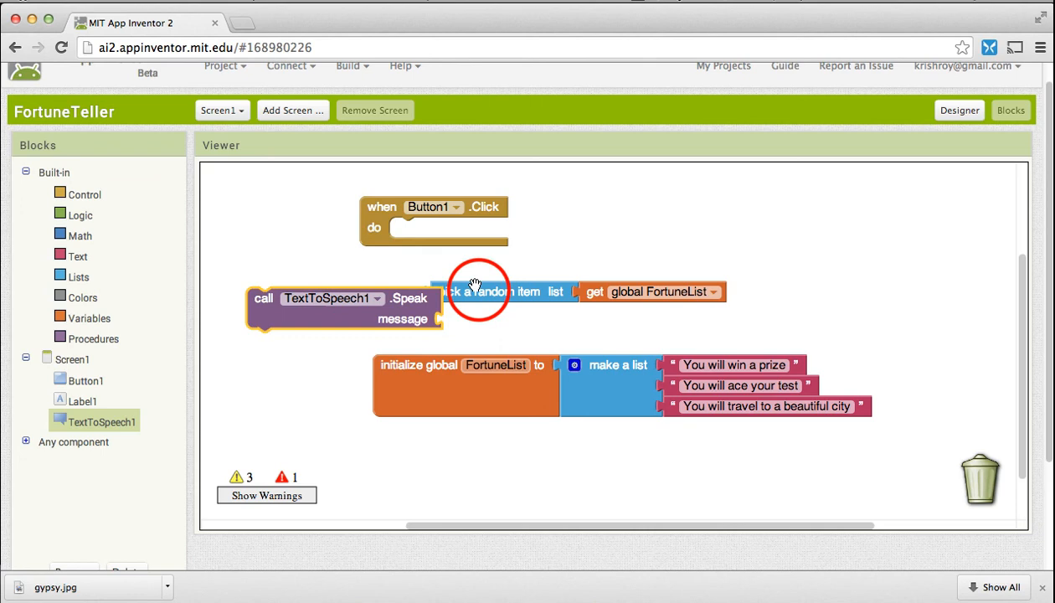
{"action": "left_click_drag", "start_coordinate": [482, 292], "coordinate": [502, 318]}
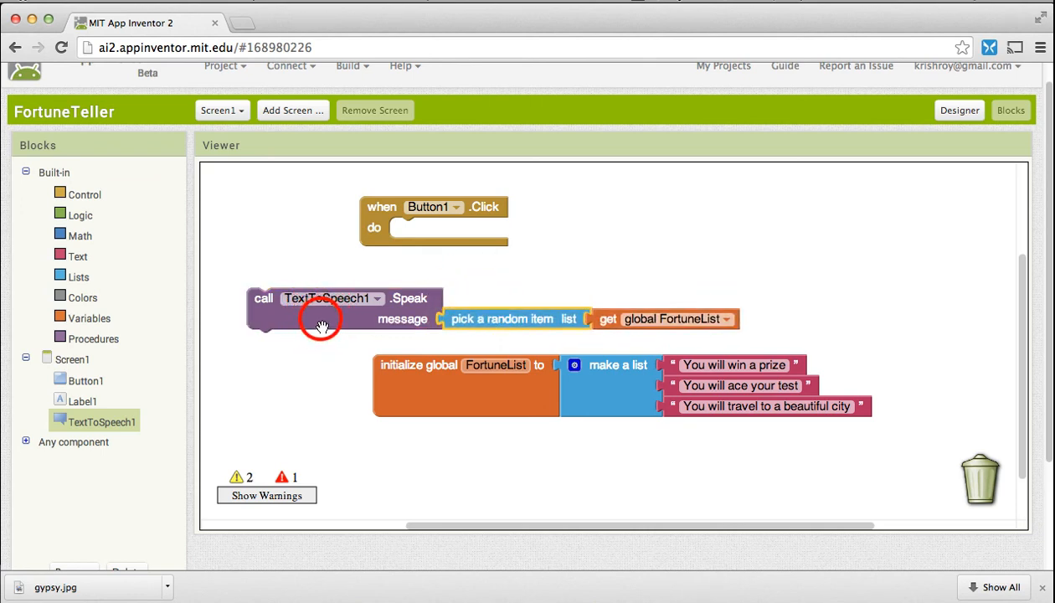
{"action": "left_click_drag", "start_coordinate": [318, 318], "coordinate": [318, 299]}
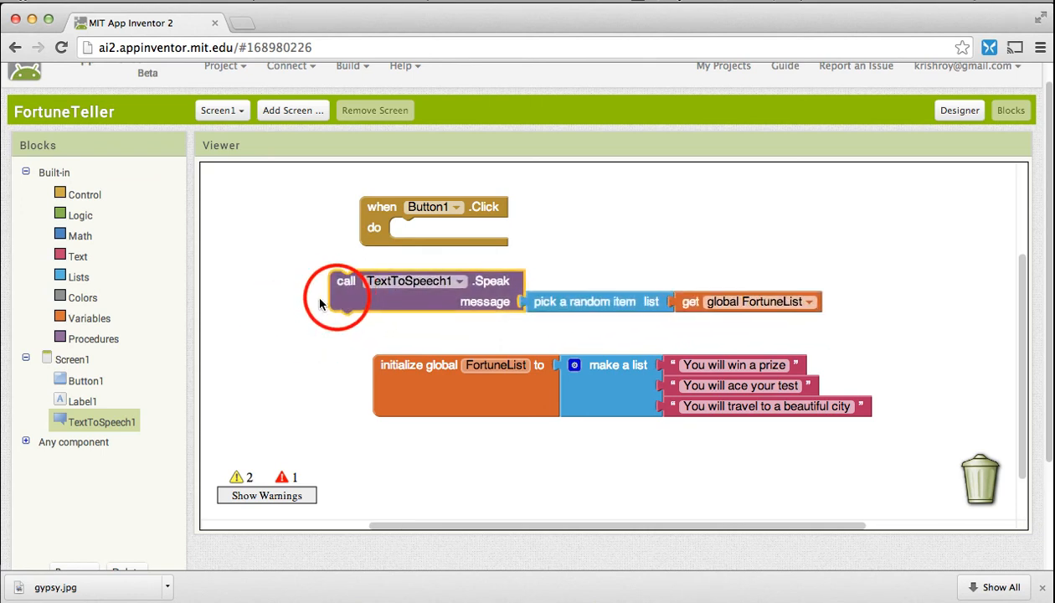
{"action": "left_click_drag", "start_coordinate": [345, 282], "coordinate": [409, 234]}
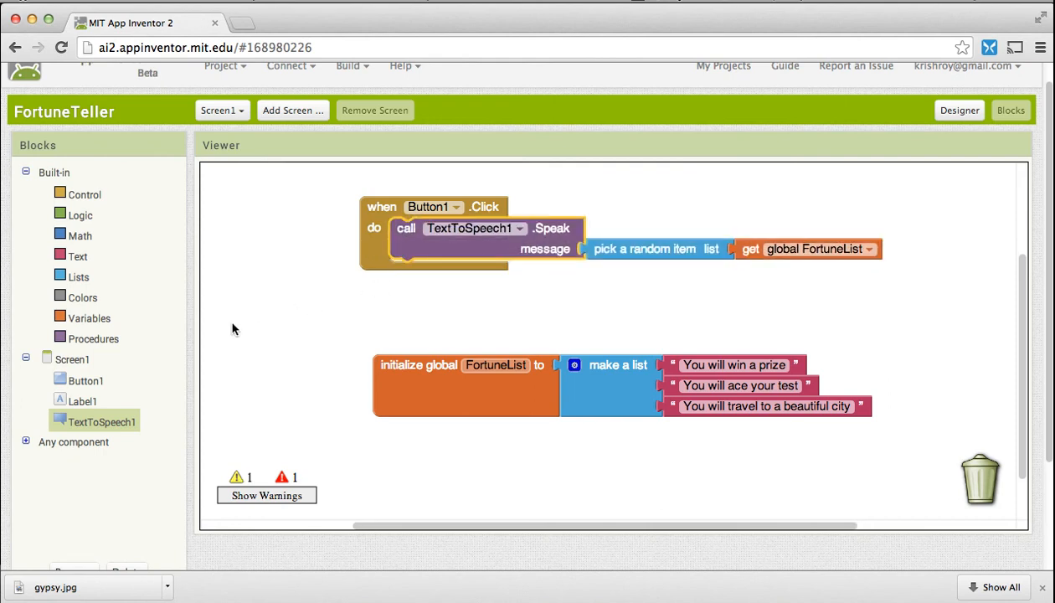
{"action": "mouse_move", "coordinate": [328, 233]}
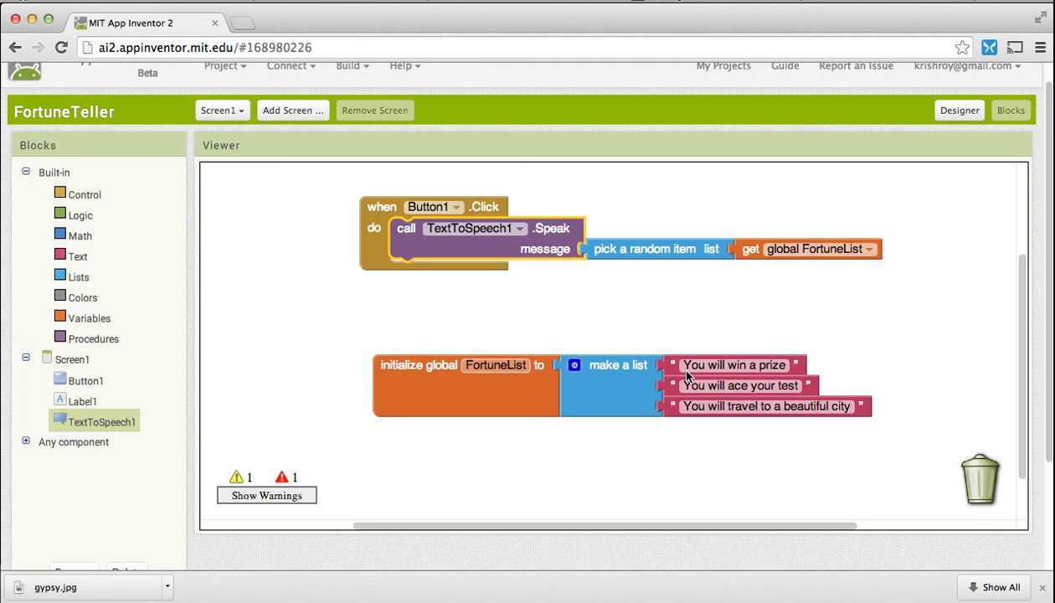
{"action": "mouse_move", "coordinate": [439, 241]}
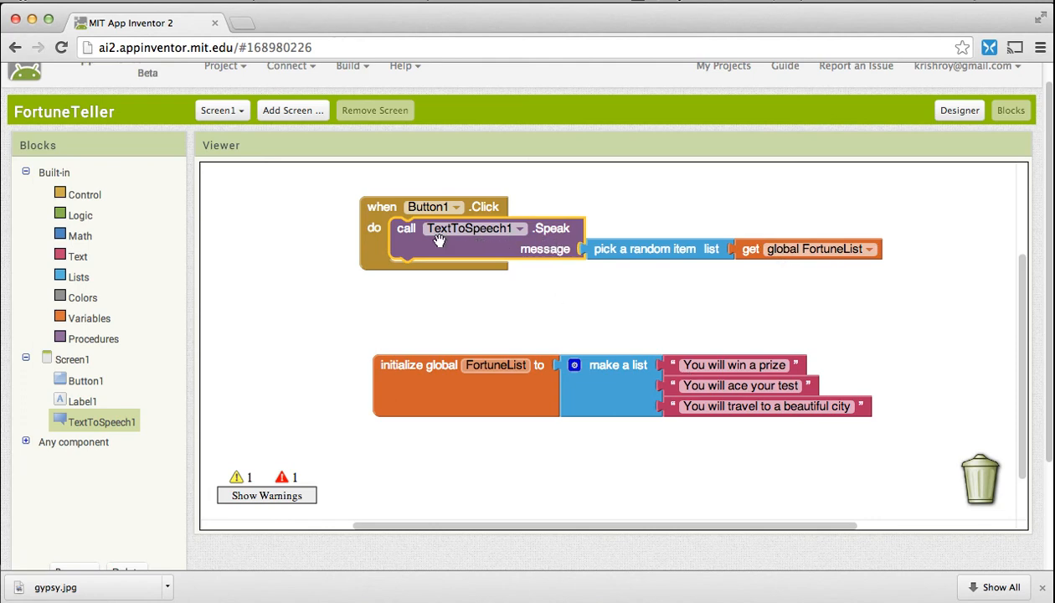
{"action": "mouse_move", "coordinate": [495, 245]}
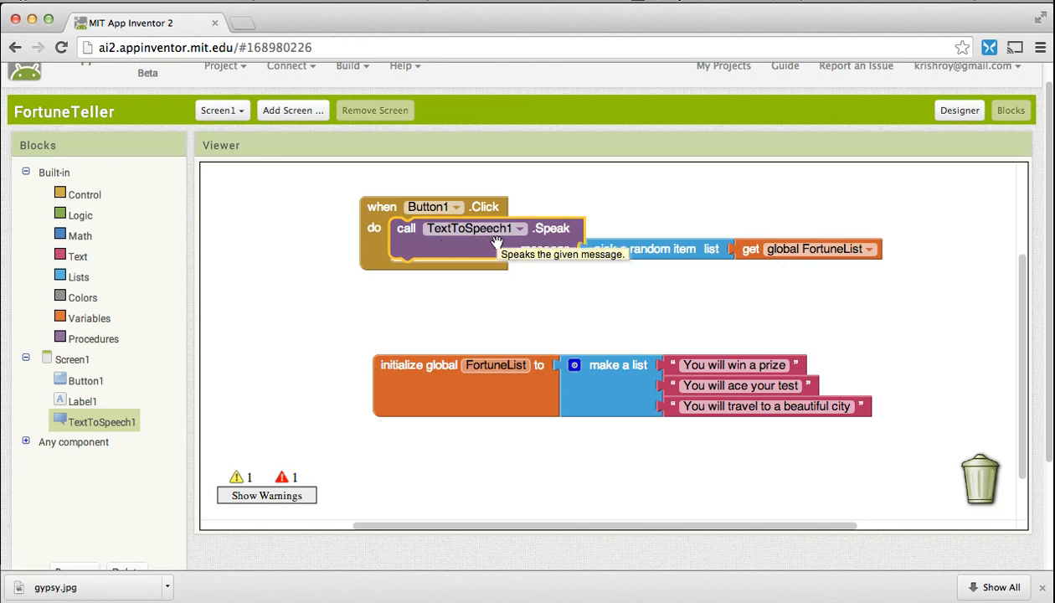
{"action": "mouse_move", "coordinate": [288, 111]}
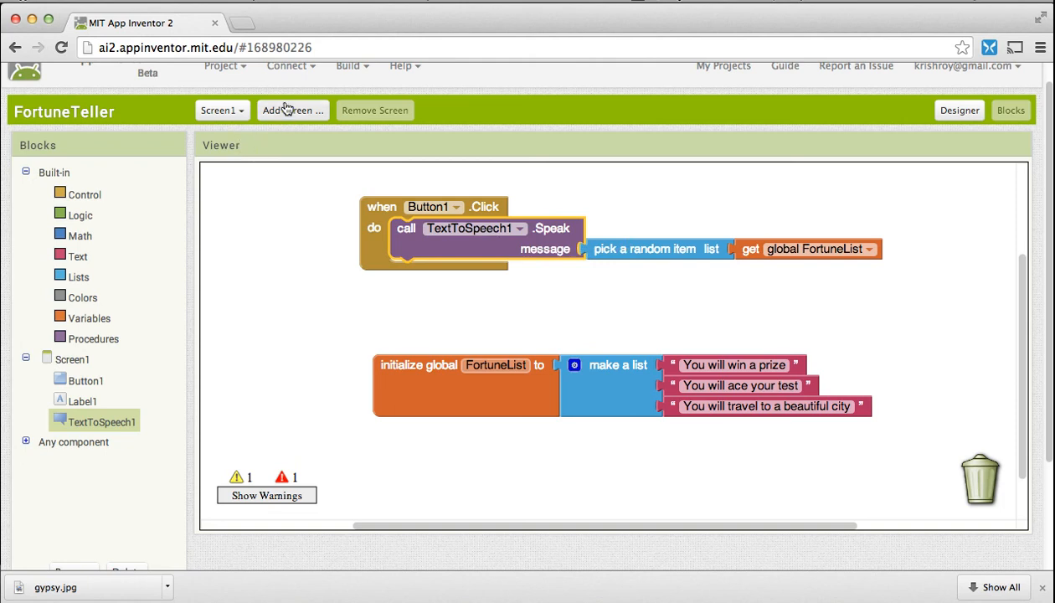
Run FortuneTeller in the emulator via Connect > Emulator and tap the fortune button.
{"action": "left_click", "coordinate": [292, 67]}
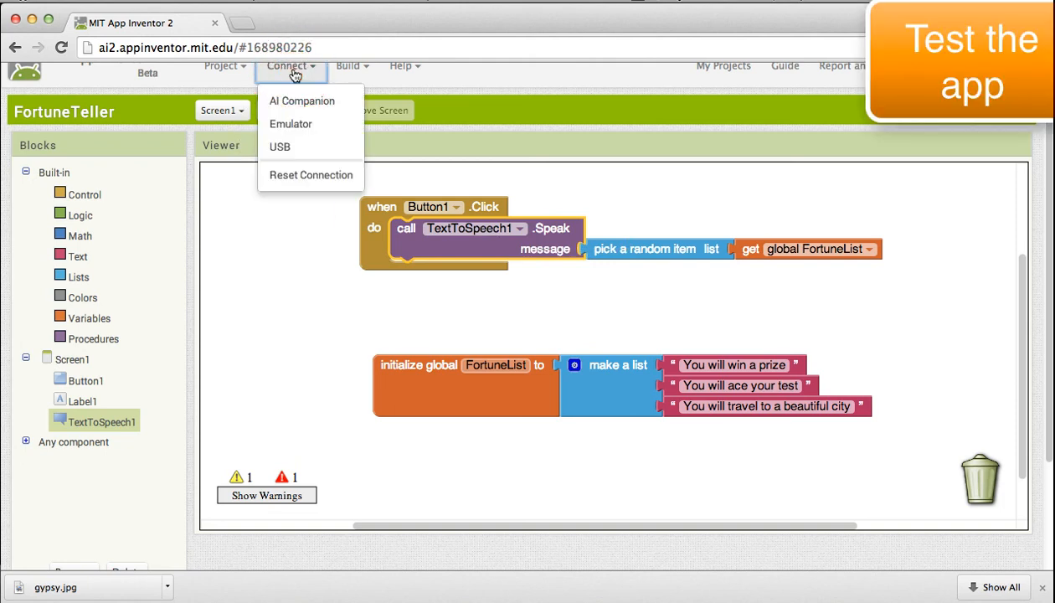
{"action": "left_click", "coordinate": [291, 124]}
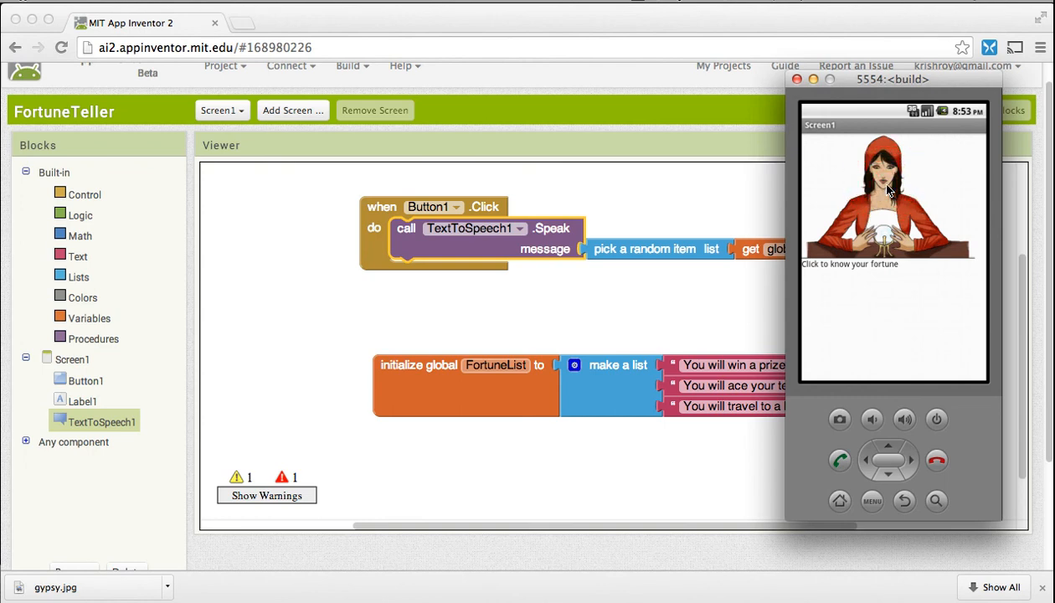
{"action": "left_click", "coordinate": [887, 182]}
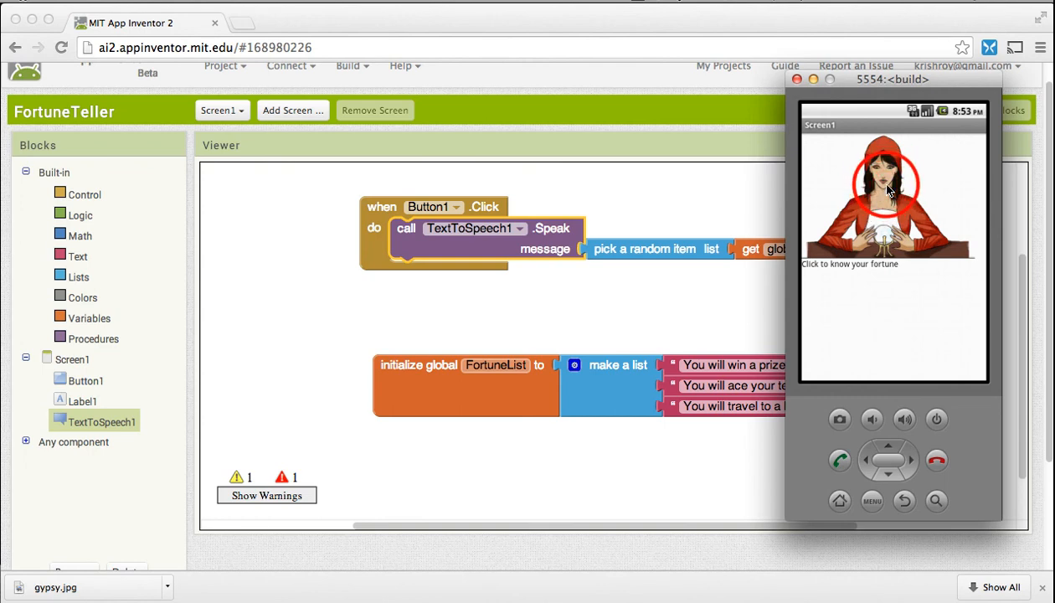